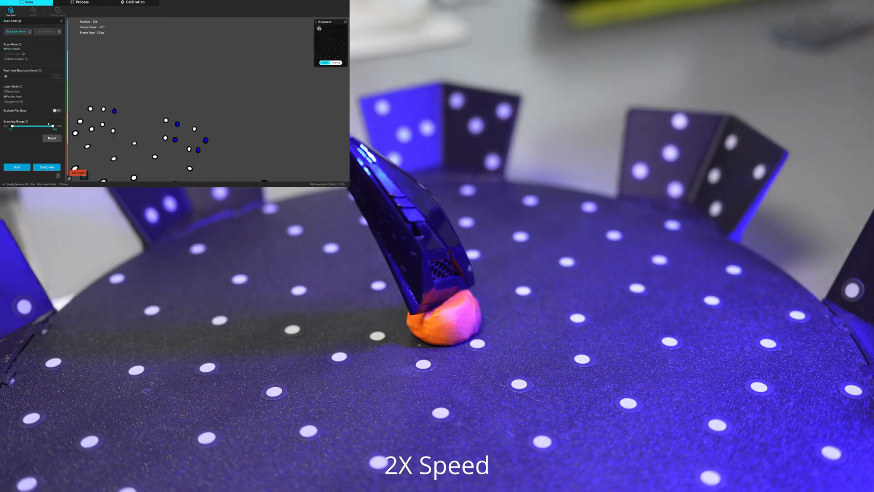
# Step: Select a scan in the 'Helmet scan' Project panel to review the capture
pyautogui.click(16, 167)
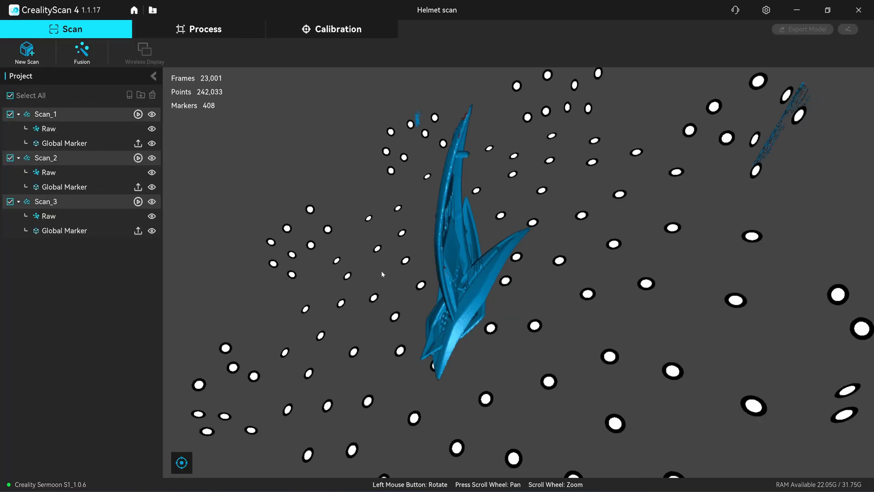
# Step: Run batch Fusion at Standard, Remove Markers, 0.15 mm on all scans, then show only Scan_2
pyautogui.click(81, 50)
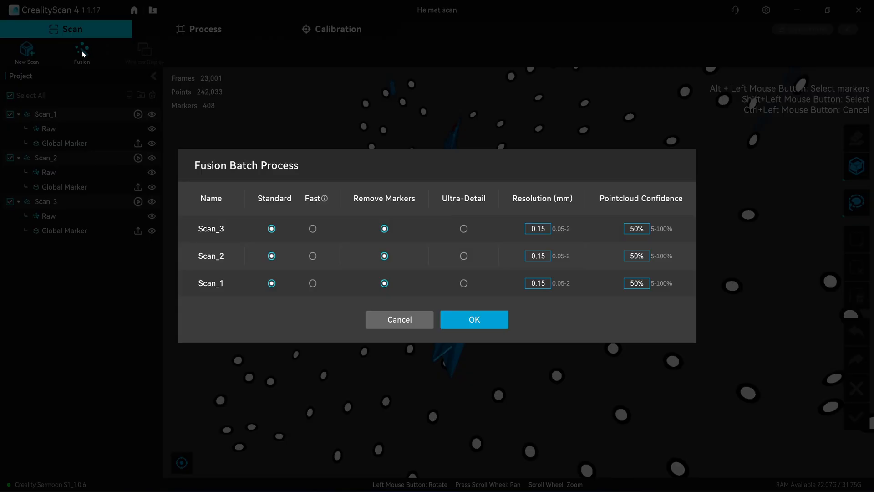
pyautogui.click(474, 319)
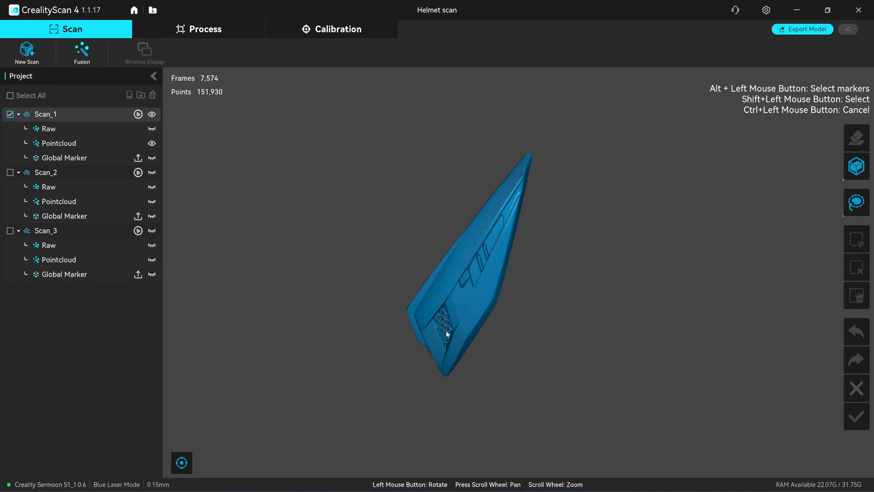
pyautogui.moveTo(446, 334); pyautogui.dragTo(476, 316)
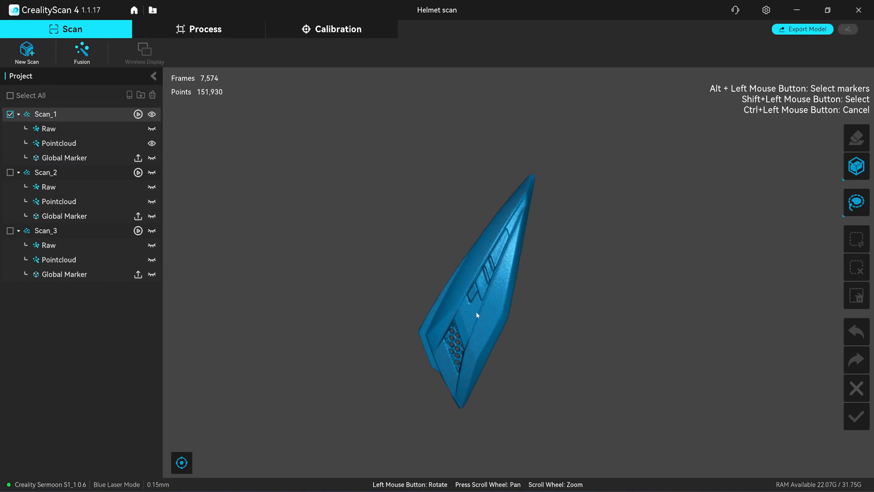
pyautogui.moveTo(476, 315); pyautogui.dragTo(505, 312)
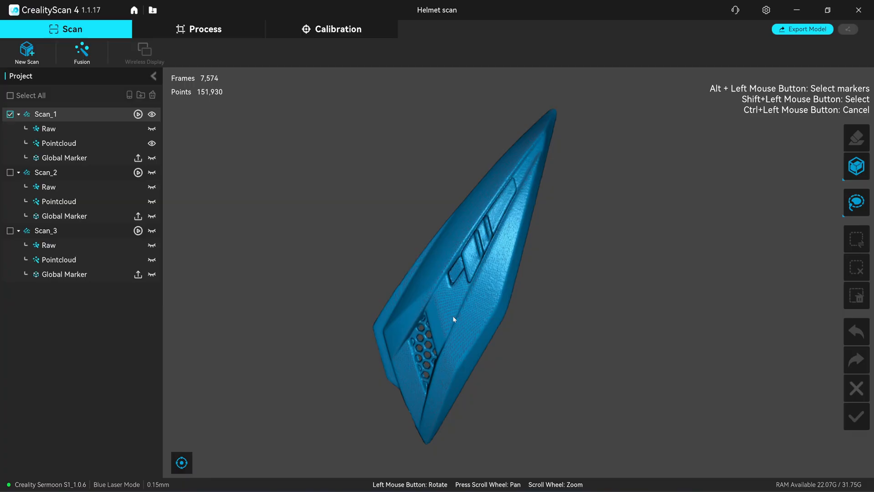
pyautogui.moveTo(466, 317)
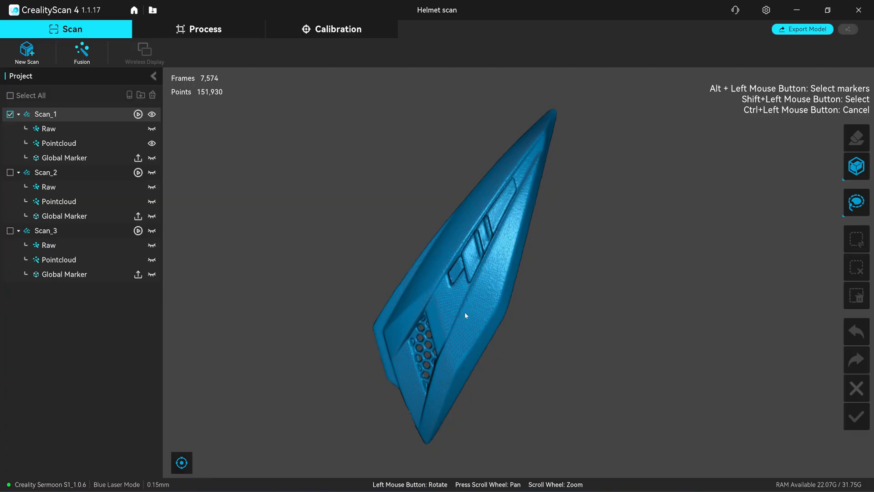
pyautogui.click(10, 172)
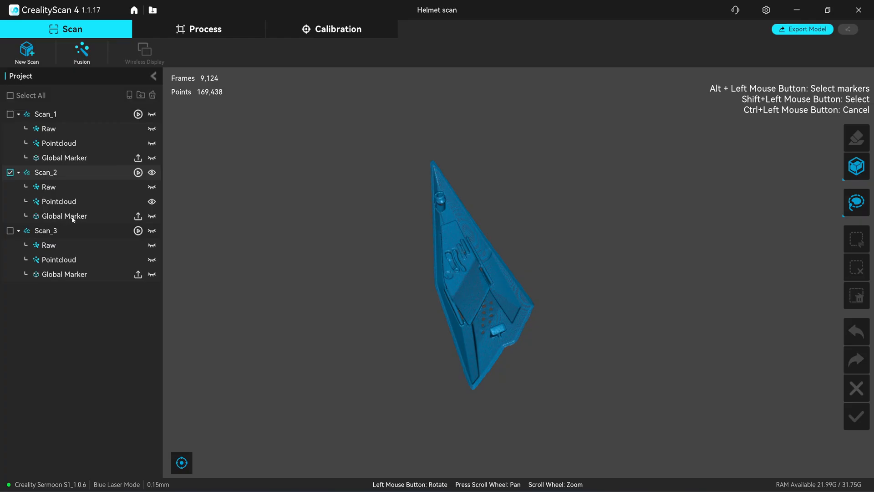
# Step: Display only Scan_3 and orbit it to inspect its edge, outer face and vent area
pyautogui.click(10, 231)
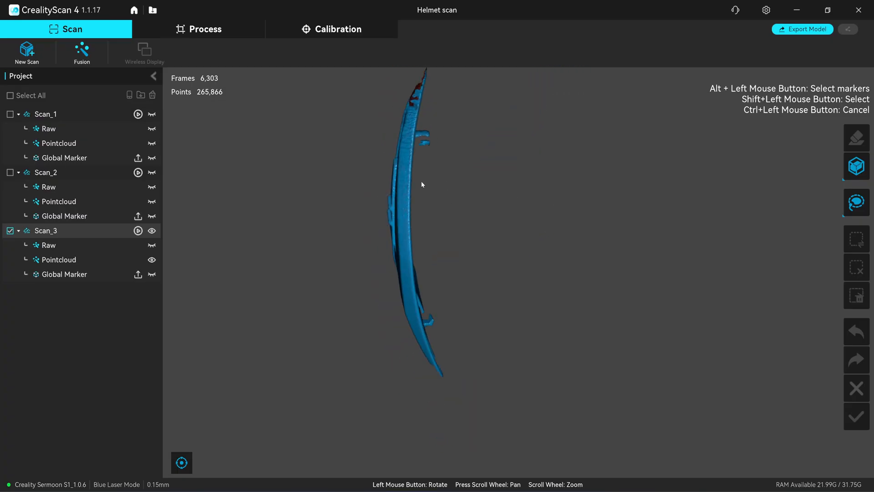
pyautogui.moveTo(422, 185); pyautogui.dragTo(507, 223)
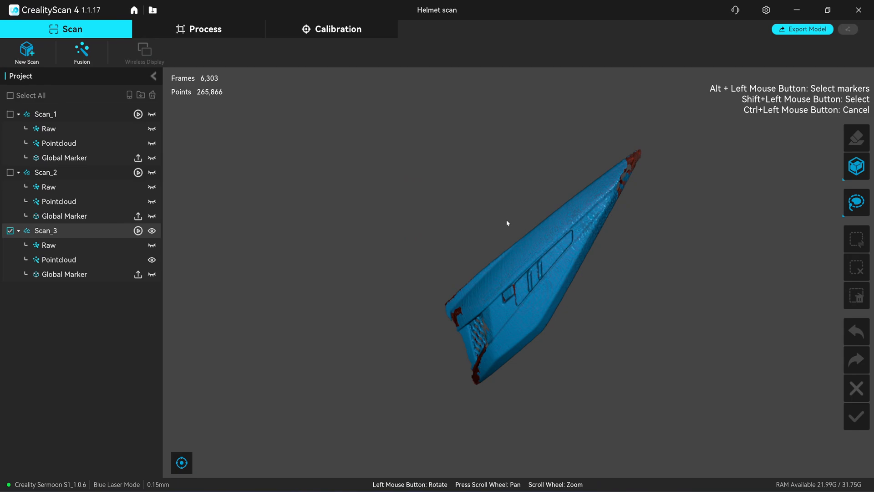
pyautogui.moveTo(507, 223); pyautogui.dragTo(516, 187)
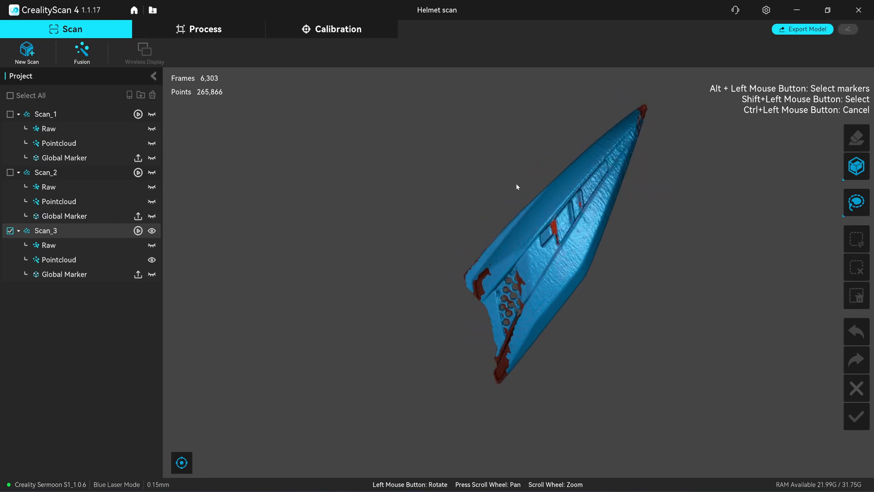
pyautogui.moveTo(517, 186); pyautogui.dragTo(574, 194)
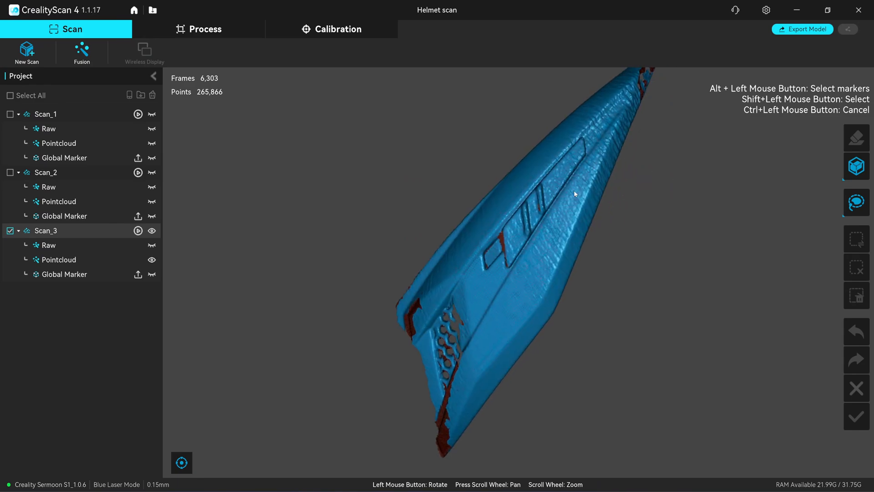
pyautogui.moveTo(575, 194); pyautogui.dragTo(556, 194)
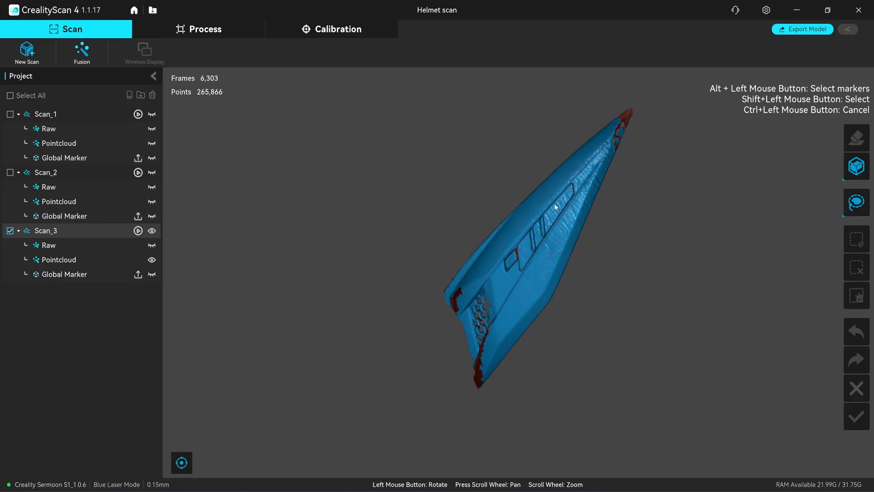
pyautogui.moveTo(554, 207); pyautogui.dragTo(586, 213)
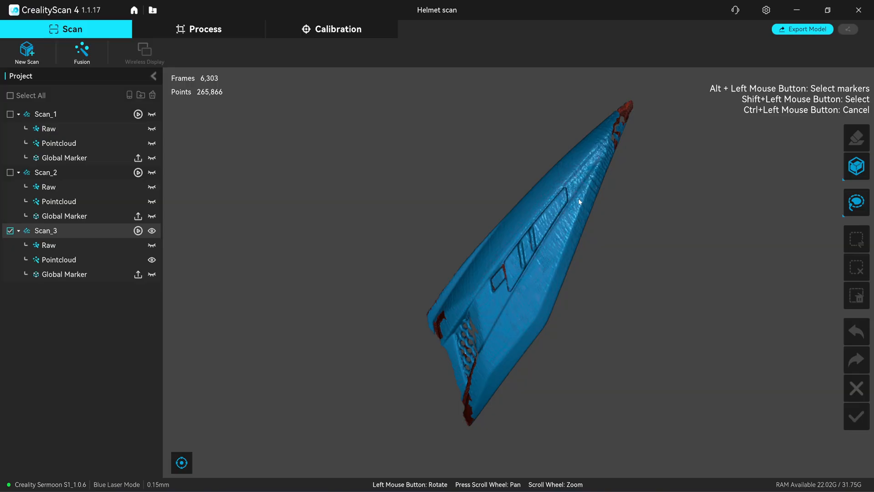
# Step: Run automatic Feature Alignment on all three scans after comparing their overlap
pyautogui.click(205, 28)
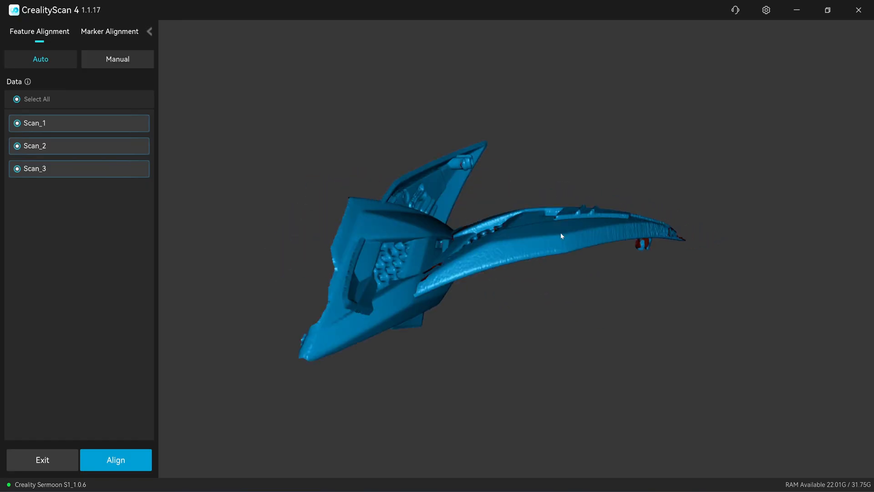
pyautogui.moveTo(562, 236); pyautogui.dragTo(502, 232)
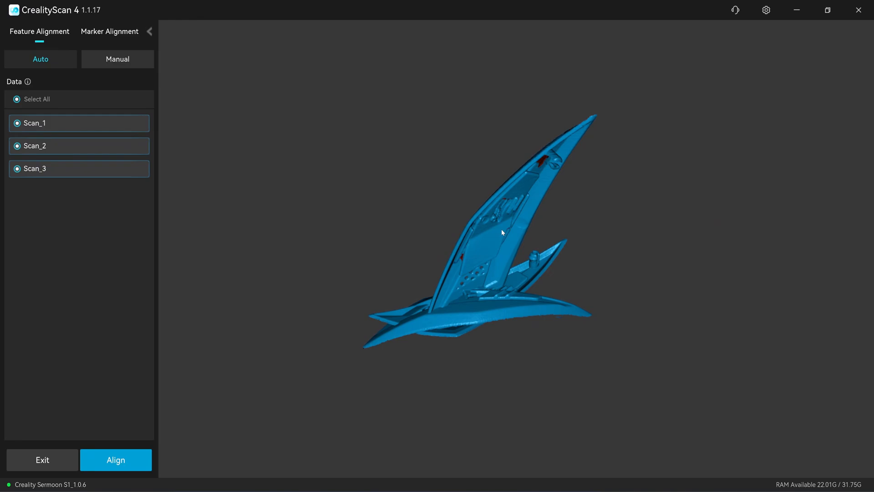
pyautogui.moveTo(502, 232); pyautogui.dragTo(515, 250)
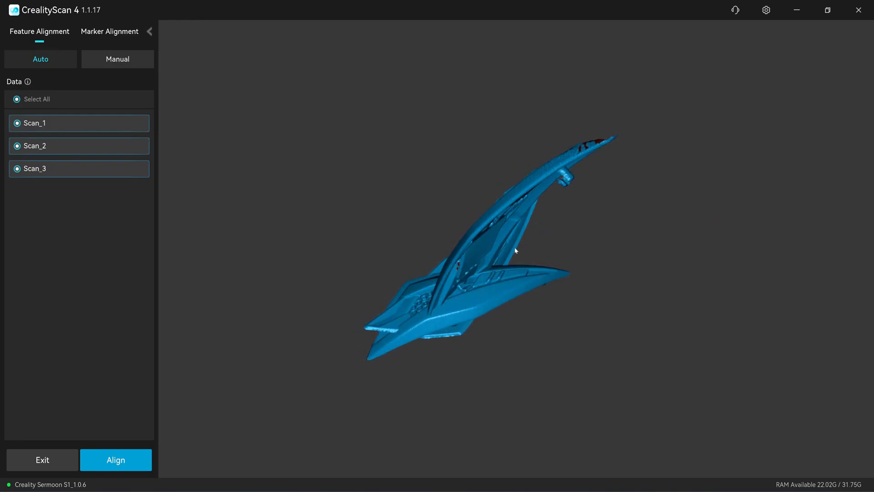
pyautogui.moveTo(513, 252); pyautogui.dragTo(508, 210)
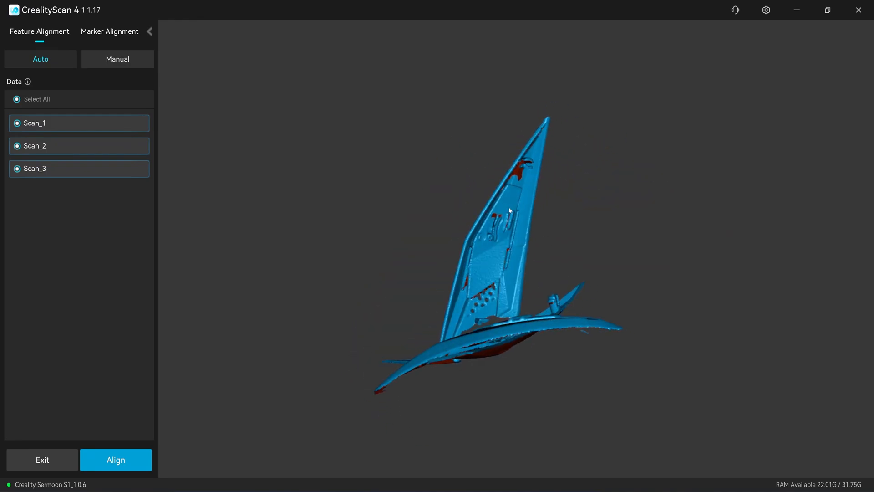
pyautogui.moveTo(508, 211); pyautogui.dragTo(198, 339)
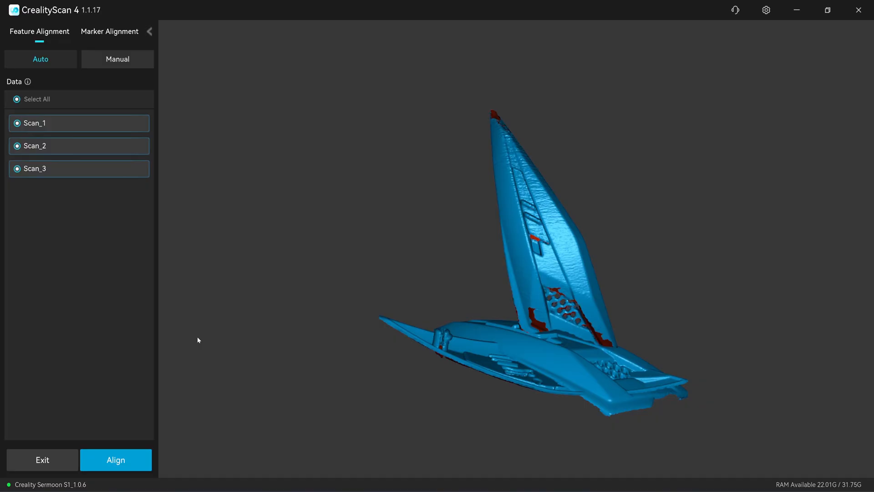
pyautogui.click(116, 459)
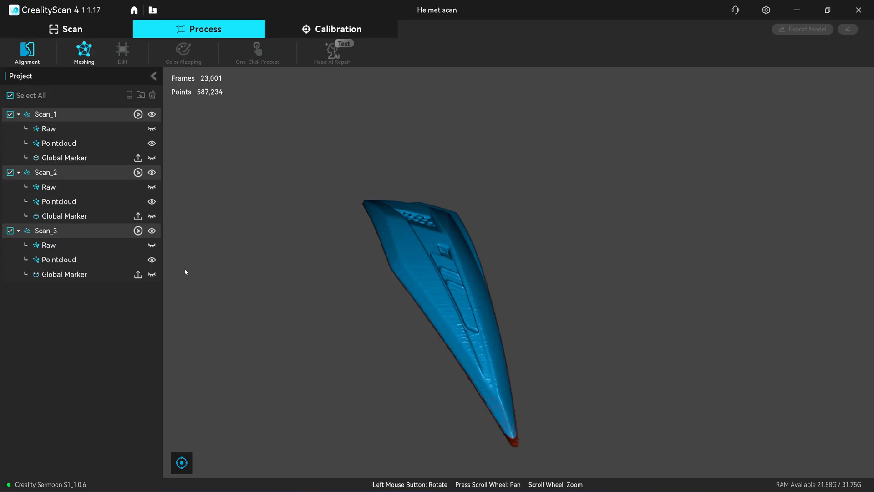
# Step: Exclude Scan_3, leaving Scan_1 and Scan_2 (~321,000 points), and inspect the combined model from several sides
pyautogui.click(9, 230)
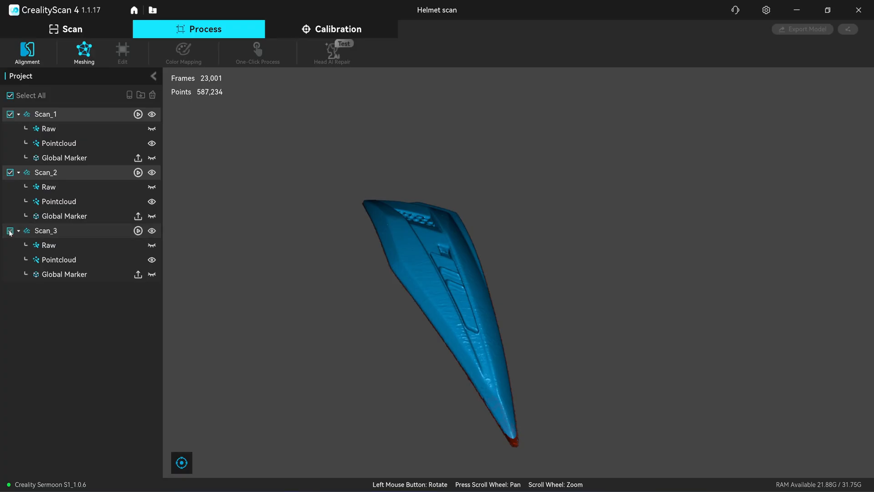
pyautogui.click(10, 231)
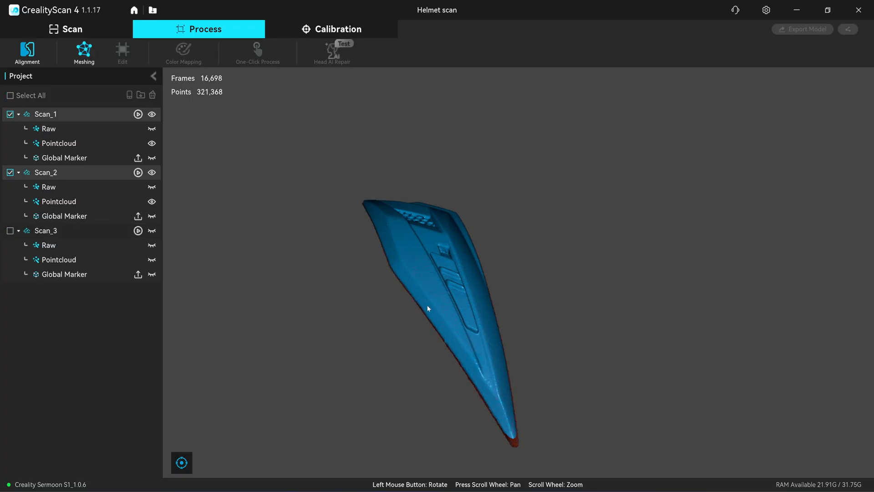
pyautogui.moveTo(428, 309); pyautogui.dragTo(445, 292)
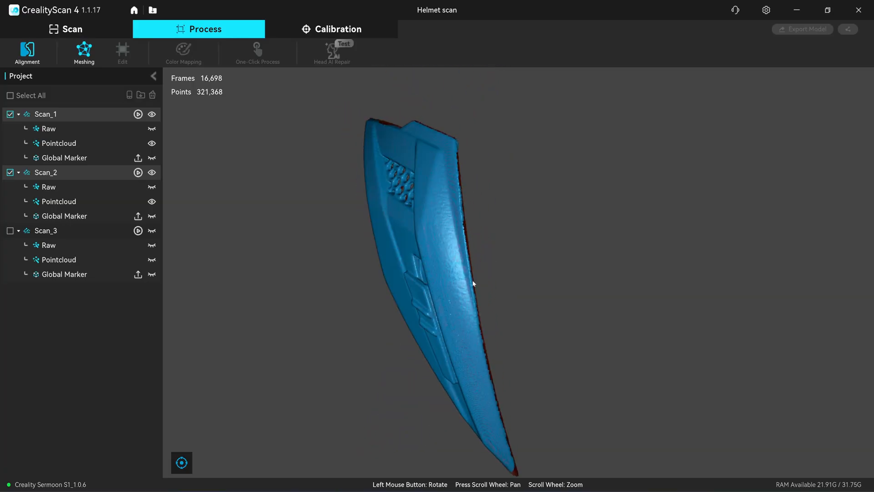
pyautogui.moveTo(473, 283); pyautogui.dragTo(446, 323)
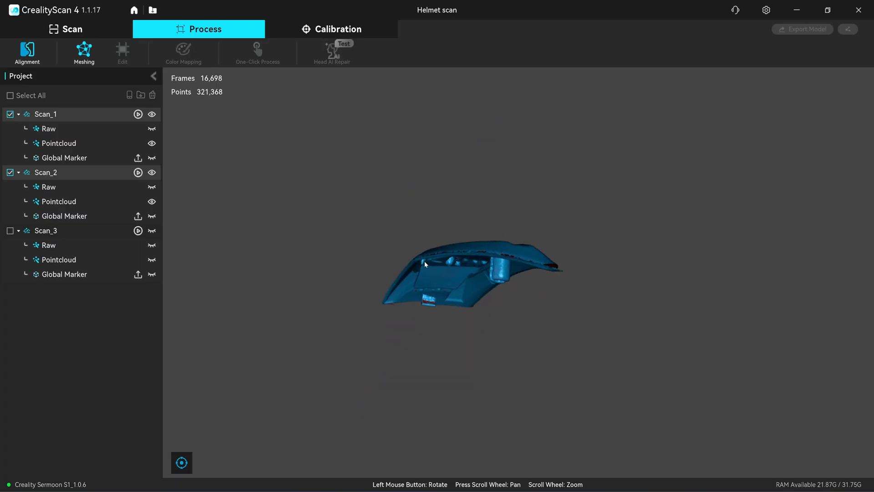
pyautogui.moveTo(426, 264); pyautogui.dragTo(462, 306)
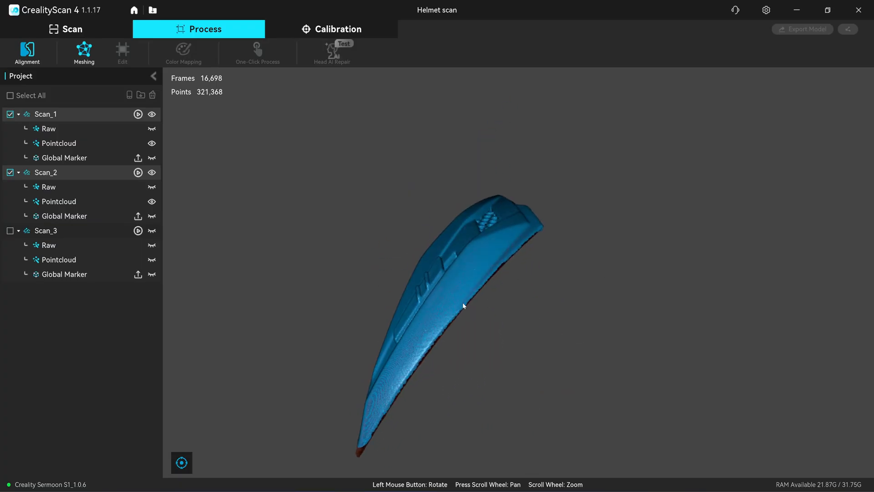
pyautogui.moveTo(462, 306); pyautogui.dragTo(453, 356)
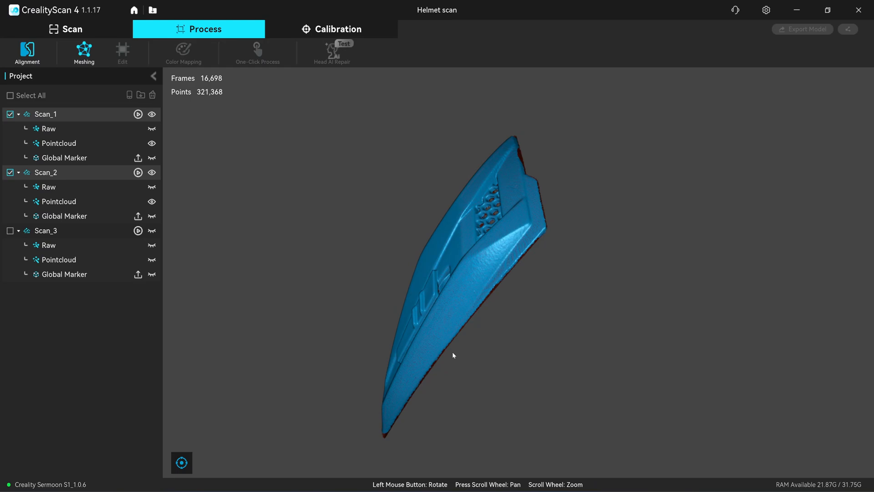
pyautogui.moveTo(452, 355); pyautogui.dragTo(477, 343)
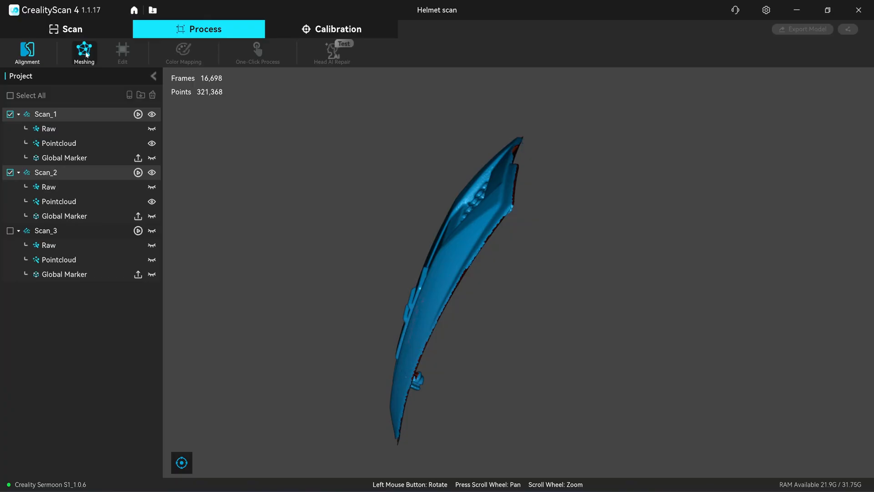
pyautogui.click(83, 50)
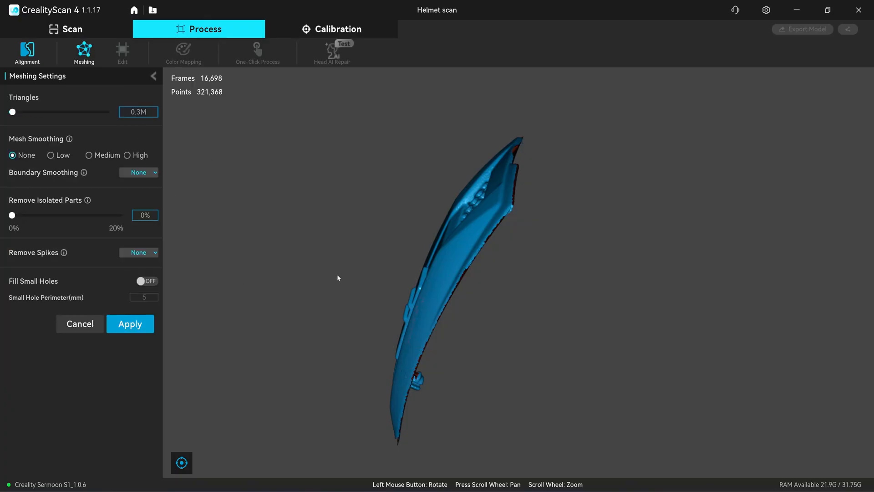
# Step: Apply meshing to Scan_1 and Scan_2 and orbit the ~300,000-triangle mesh to check edges, side and vents
pyautogui.click(130, 325)
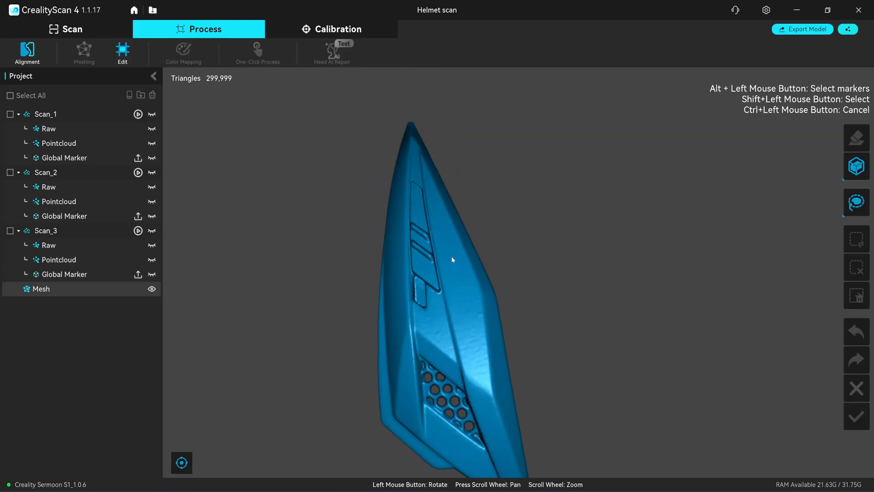
pyautogui.moveTo(453, 260); pyautogui.dragTo(449, 405)
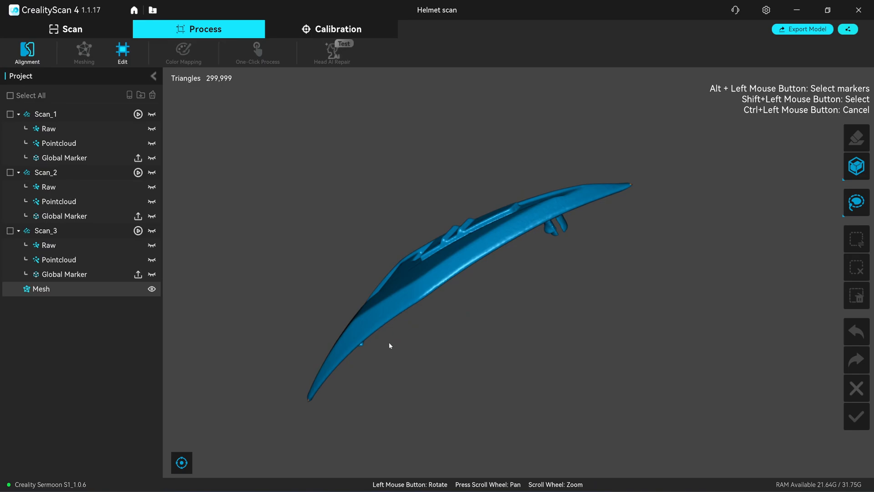
pyautogui.moveTo(389, 346); pyautogui.dragTo(366, 316)
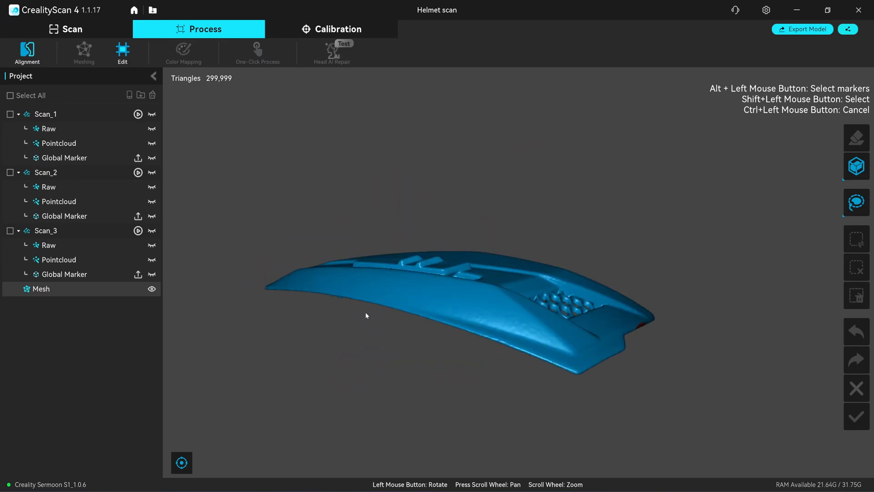
pyautogui.moveTo(367, 316); pyautogui.dragTo(531, 320)
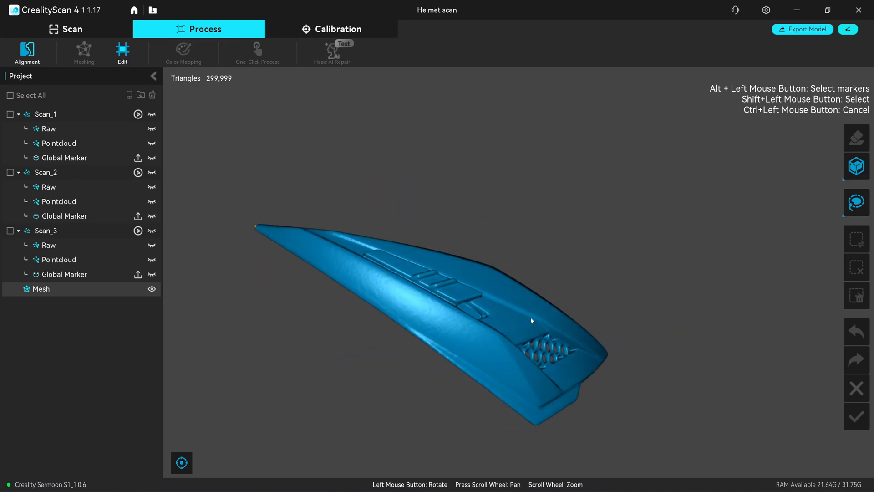
pyautogui.moveTo(531, 319); pyautogui.dragTo(473, 294)
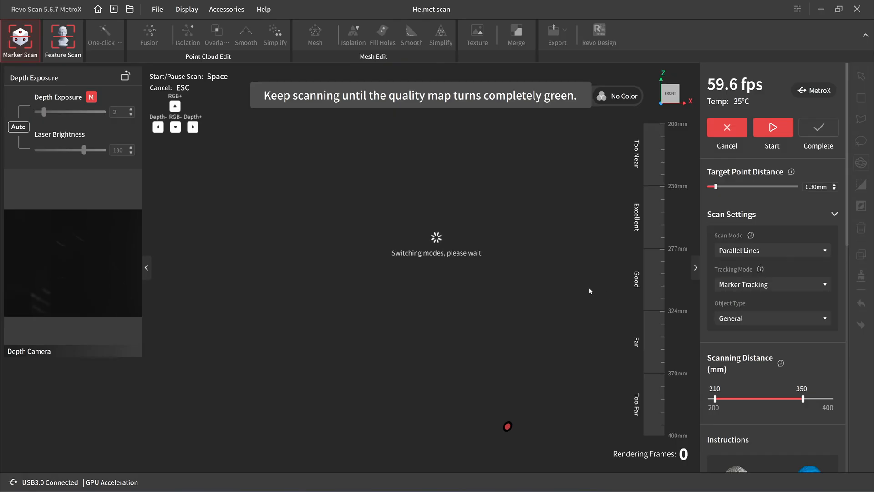
# Step: Expand the Object Type list under Scan Settings in Marker Scan mode
pyautogui.click(772, 318)
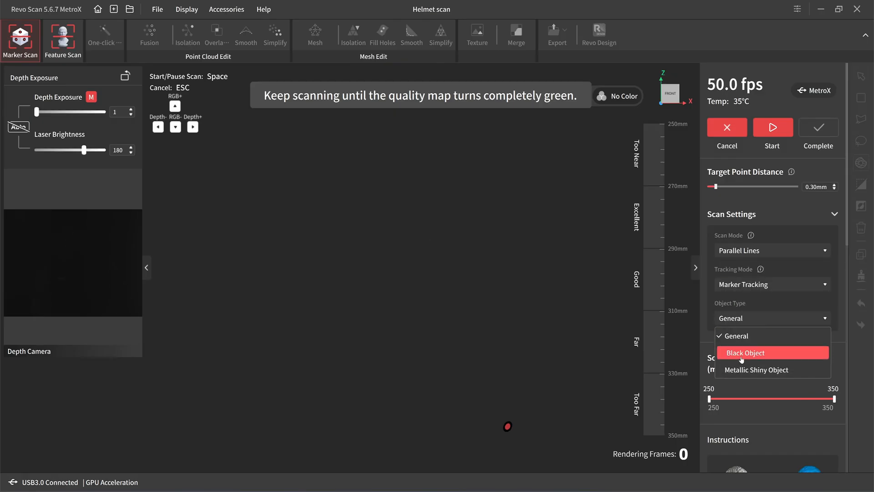
# Step: Choose Black Object with 0.15 mm target point distance and start scanning the part
pyautogui.click(746, 352)
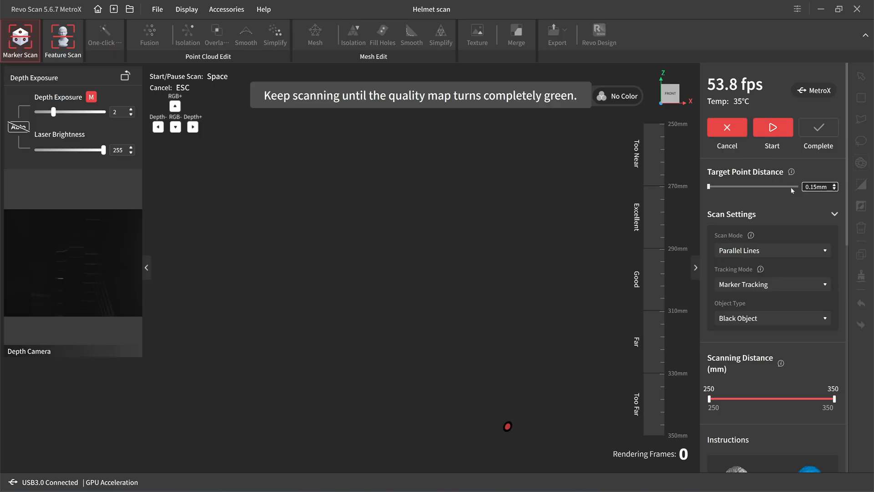
pyautogui.click(835, 214)
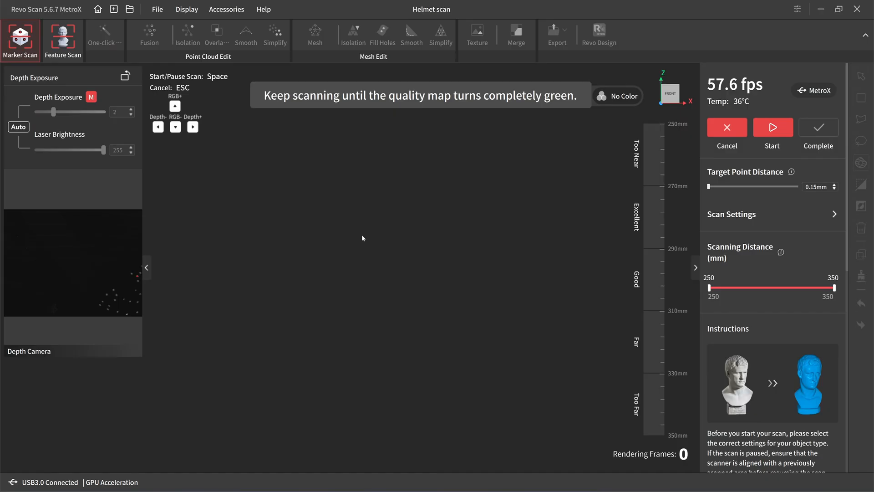
pyautogui.click(772, 131)
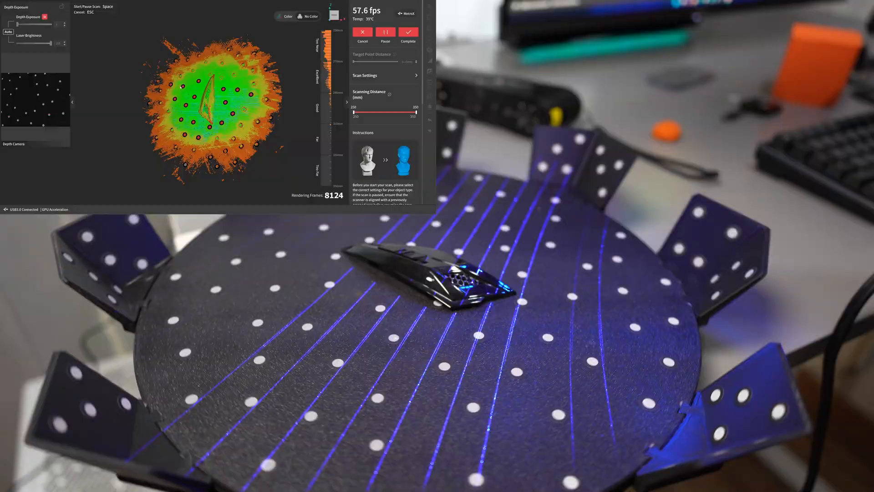
# Step: Pause and complete the capture once the quality map is largely green
pyautogui.click(384, 32)
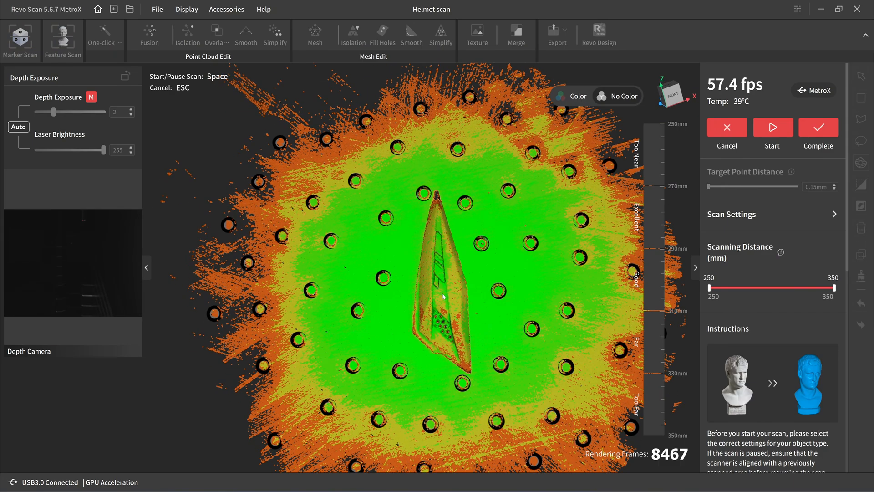
pyautogui.click(148, 35)
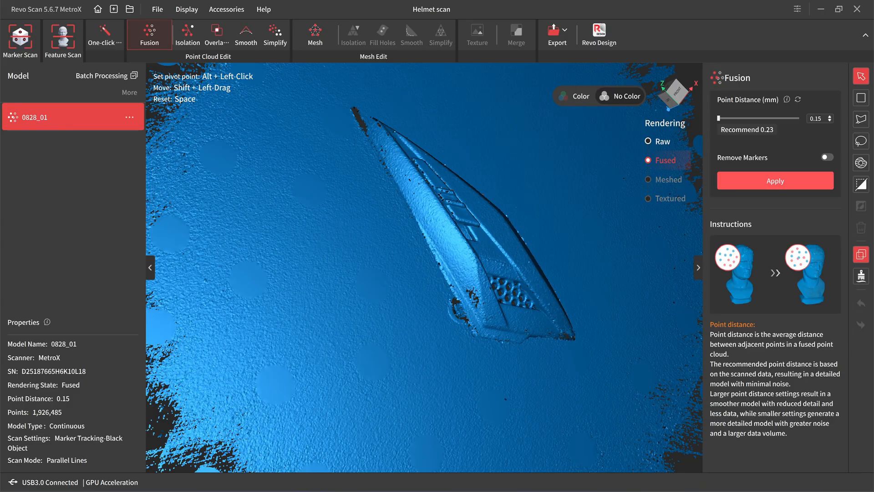
pyautogui.moveTo(524, 185)
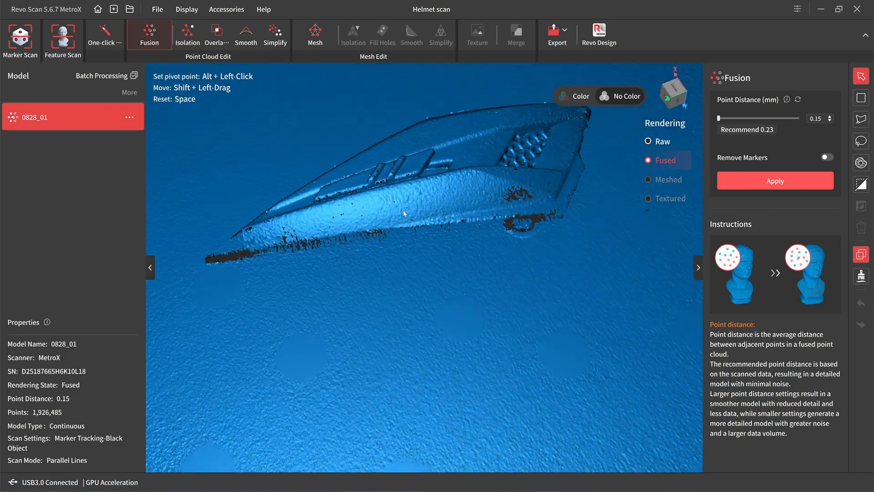
# Step: Drag-select and remove the turntable background so only the scoop's ~112,560-point cloud remains
pyautogui.moveTo(408, 215); pyautogui.dragTo(424, 279)
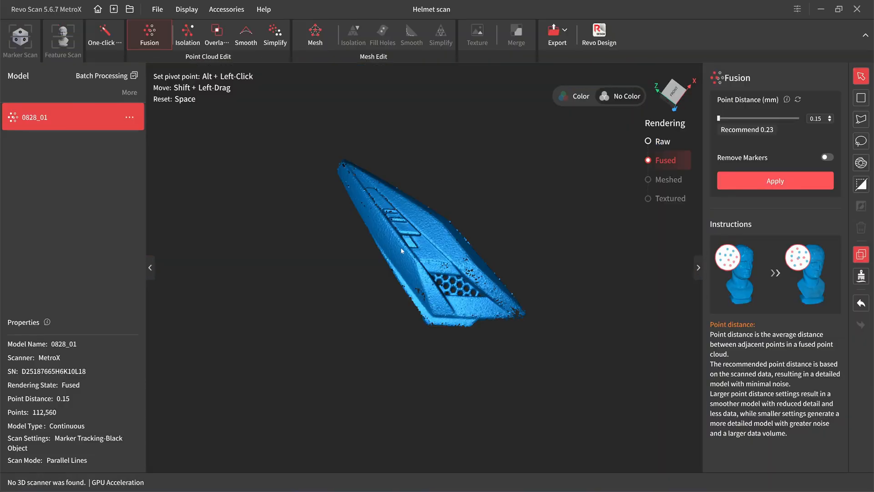
pyautogui.click(315, 31)
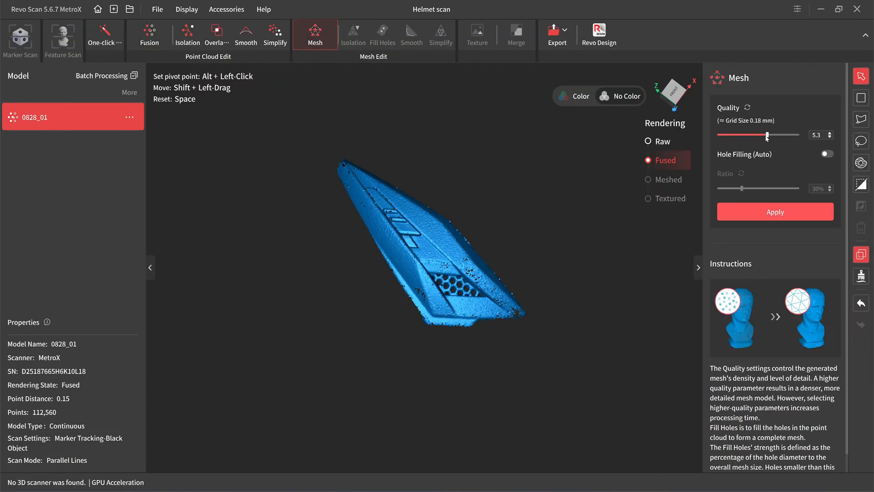
pyautogui.moveTo(766, 134); pyautogui.dragTo(774, 135)
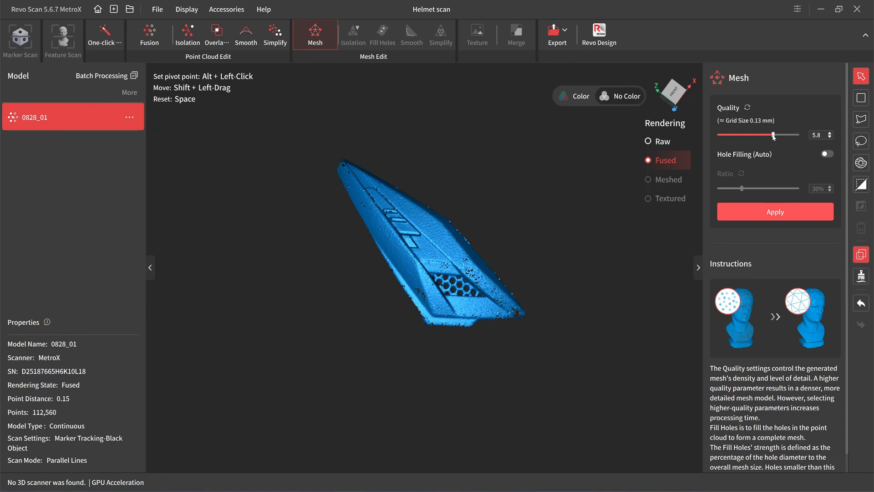
pyautogui.moveTo(773, 134); pyautogui.dragTo(770, 135)
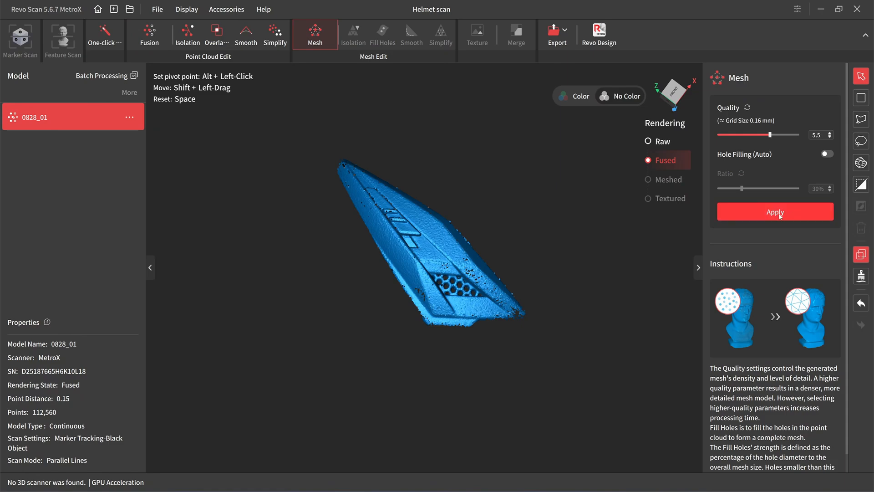
pyautogui.click(774, 212)
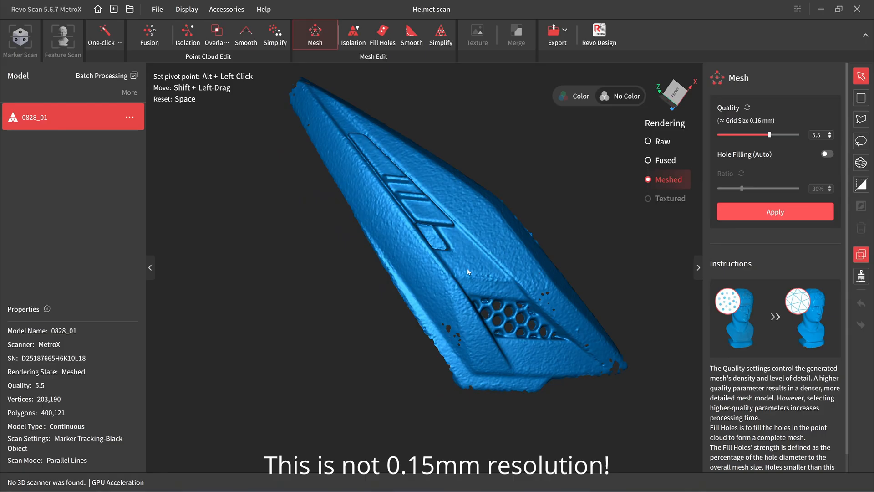
pyautogui.moveTo(467, 272); pyautogui.dragTo(463, 268)
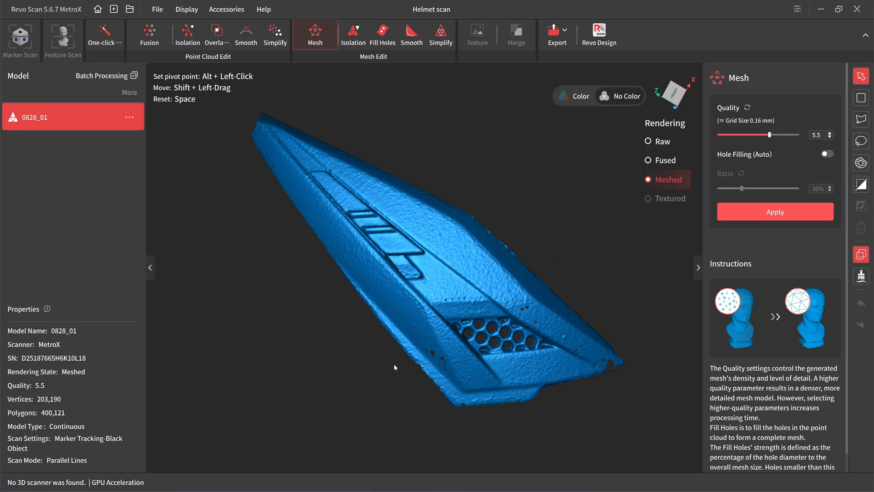
pyautogui.moveTo(394, 367); pyautogui.dragTo(526, 461)
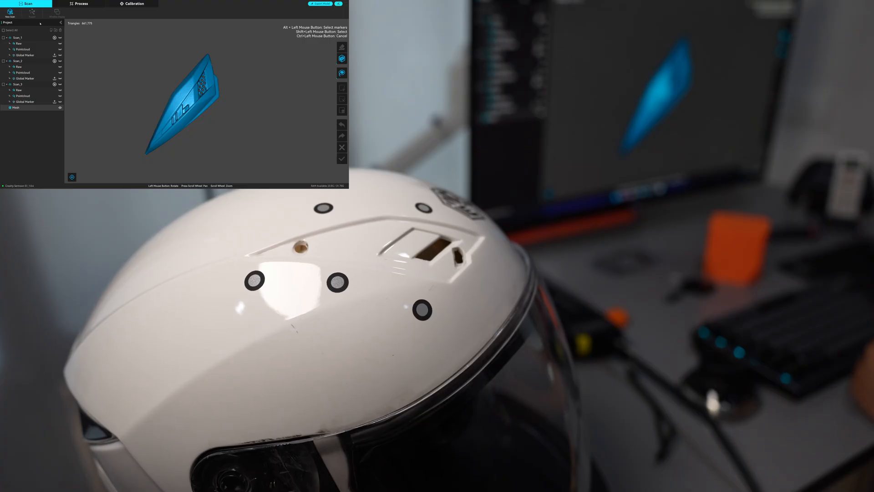
# Step: Start a new scan with live preview, capture the helmet shell around the inlet, and complete it
pyautogui.click(10, 12)
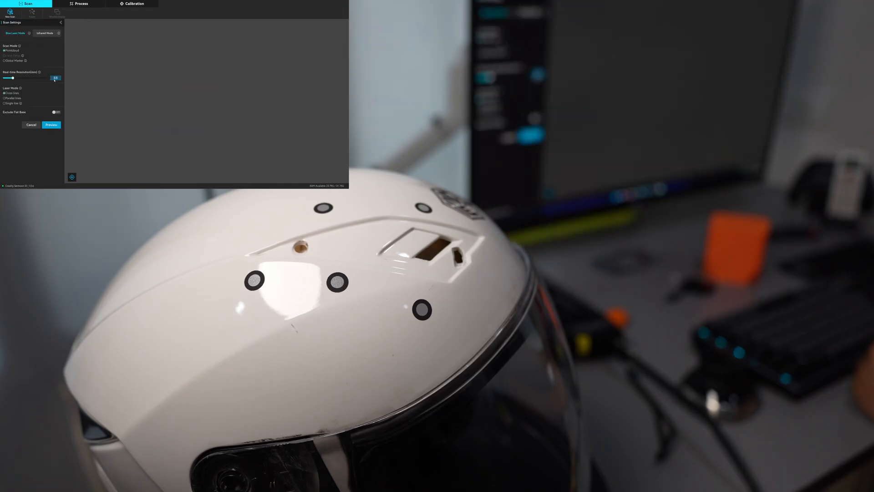
pyautogui.click(51, 125)
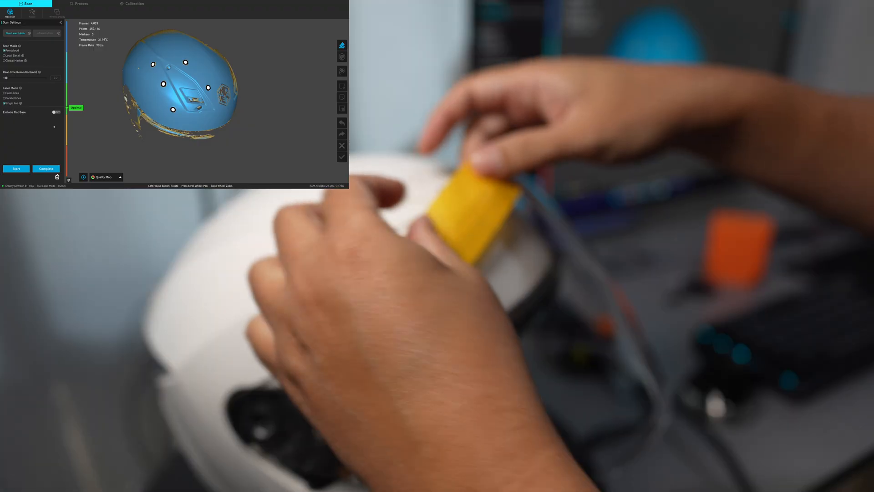
pyautogui.click(15, 168)
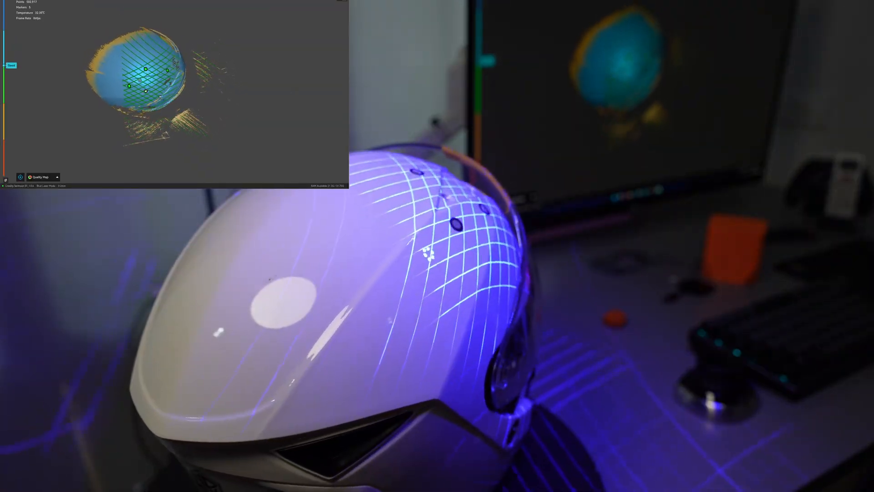
pyautogui.click(130, 328)
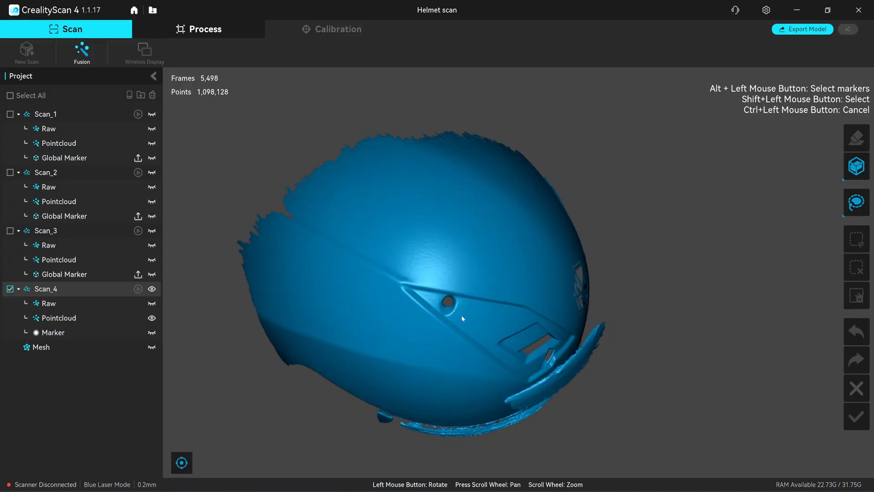
pyautogui.moveTo(461, 319); pyautogui.dragTo(404, 199)
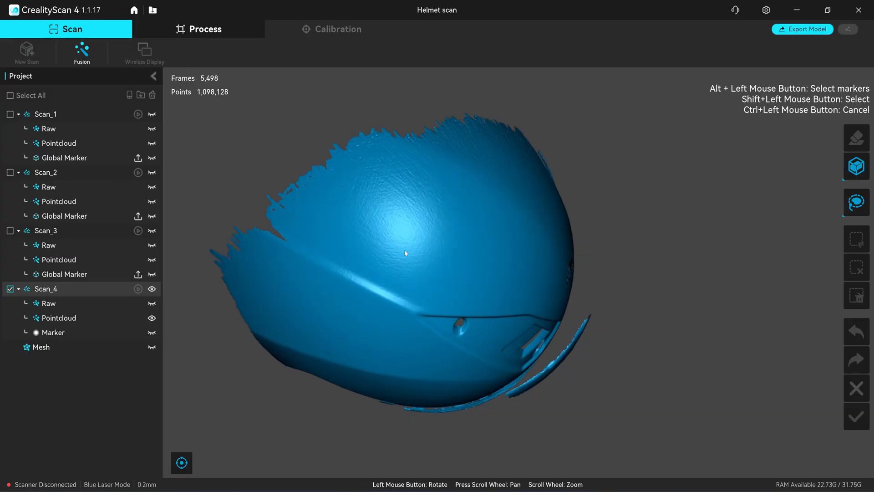
pyautogui.moveTo(405, 254); pyautogui.dragTo(382, 195)
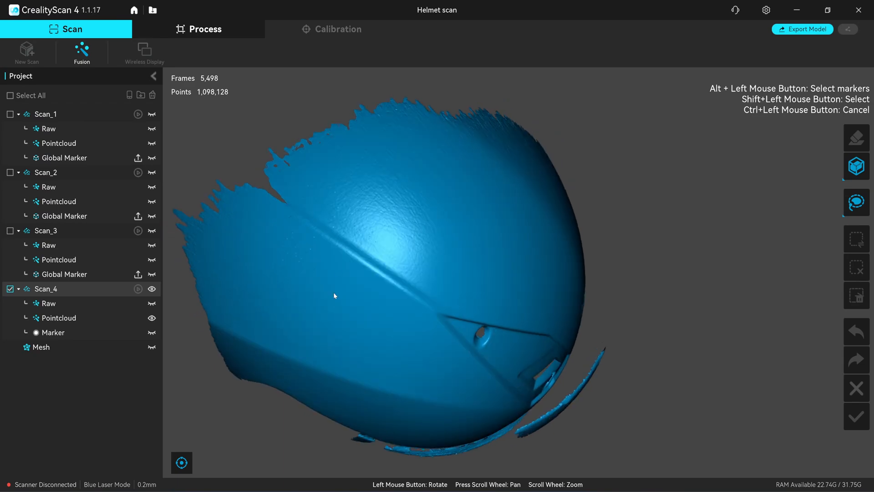
pyautogui.moveTo(334, 295); pyautogui.dragTo(711, 344)
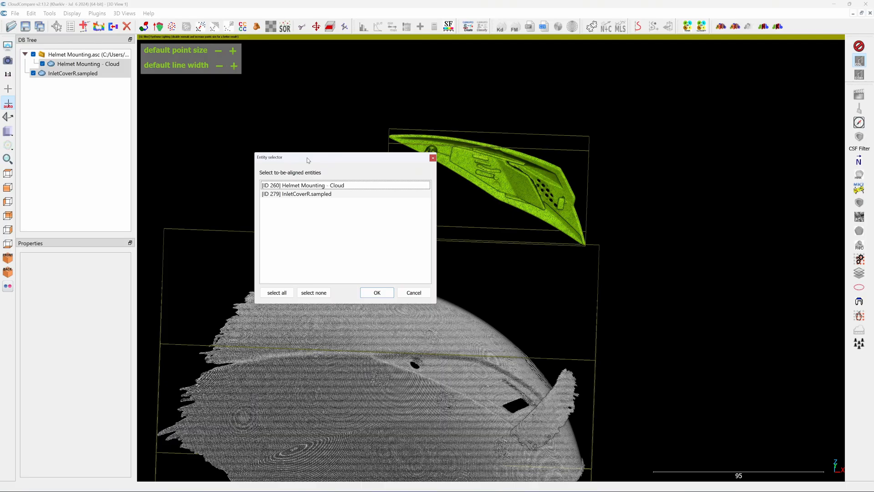
# Step: Choose Helmet Mounting - Cloud as the aligned entity and confirm the point-pairs alignment
pyautogui.click(344, 184)
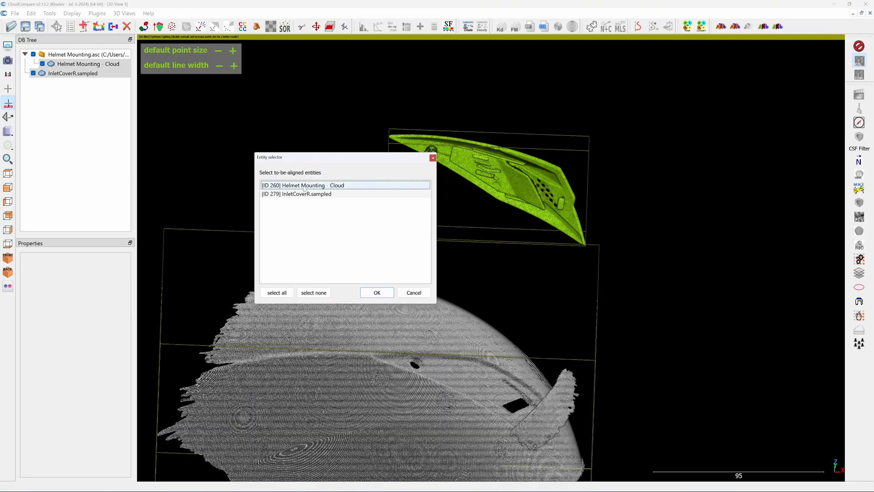
pyautogui.click(377, 293)
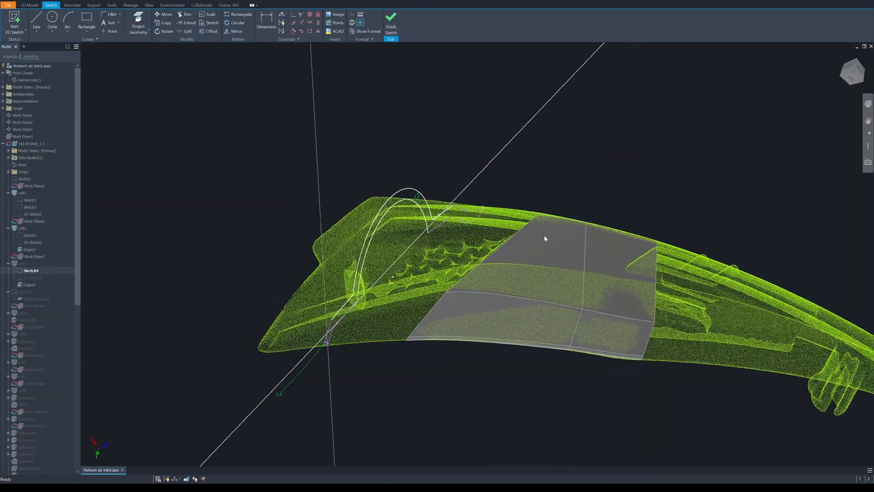
# Step: Orbit the scoop point cloud to check the lofted surfaces against it
pyautogui.moveTo(545, 239); pyautogui.dragTo(655, 346)
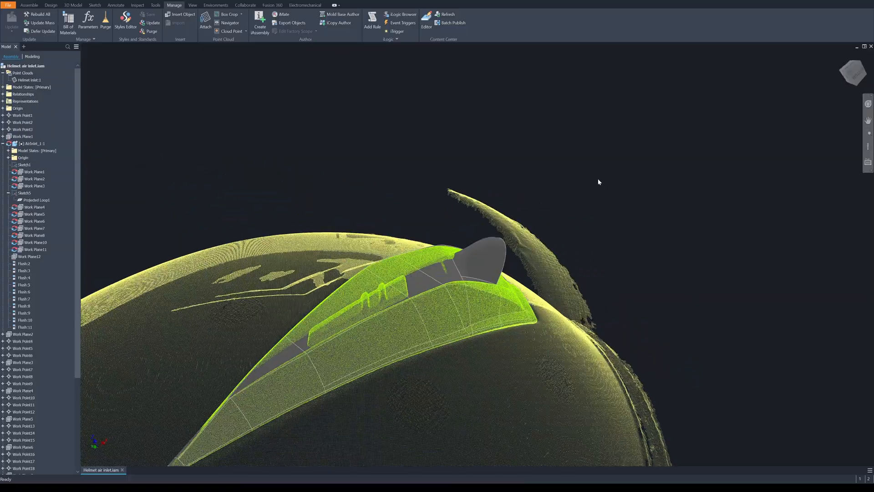
# Step: Orbit around the scoop to verify it sits flush on the helmet point cloud
pyautogui.moveTo(598, 182); pyautogui.dragTo(660, 218)
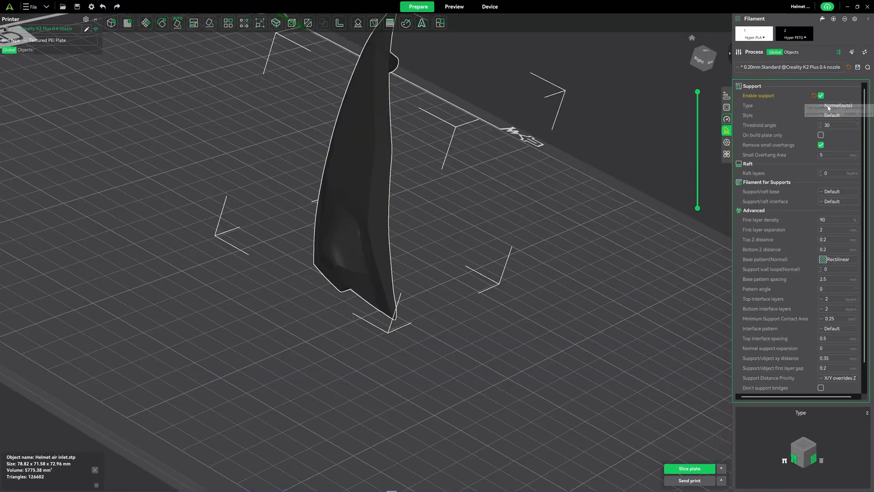
# Step: Enable support generation for the scoop and set sparse infill density to 100%
pyautogui.click(837, 106)
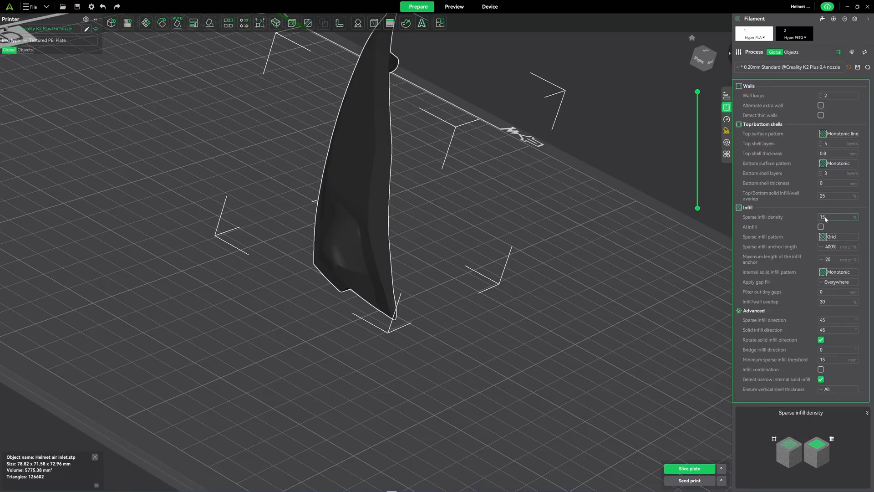
pyautogui.write('100')
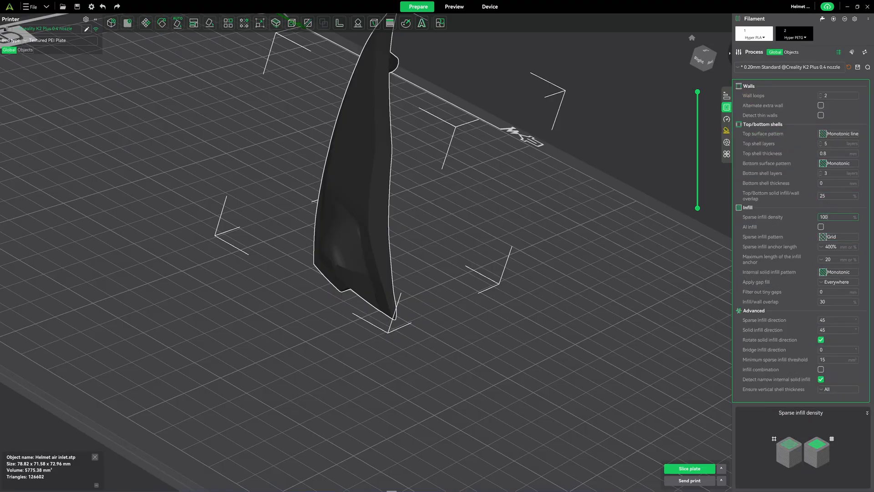
pyautogui.click(838, 237)
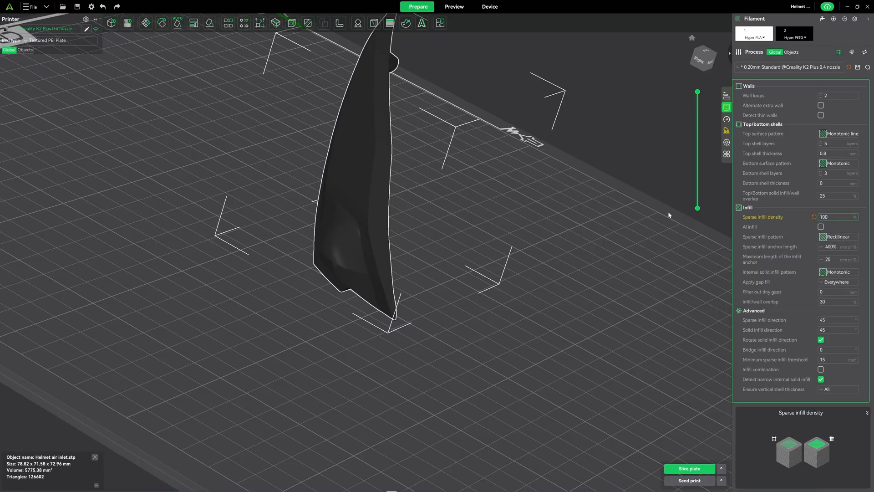
pyautogui.click(358, 22)
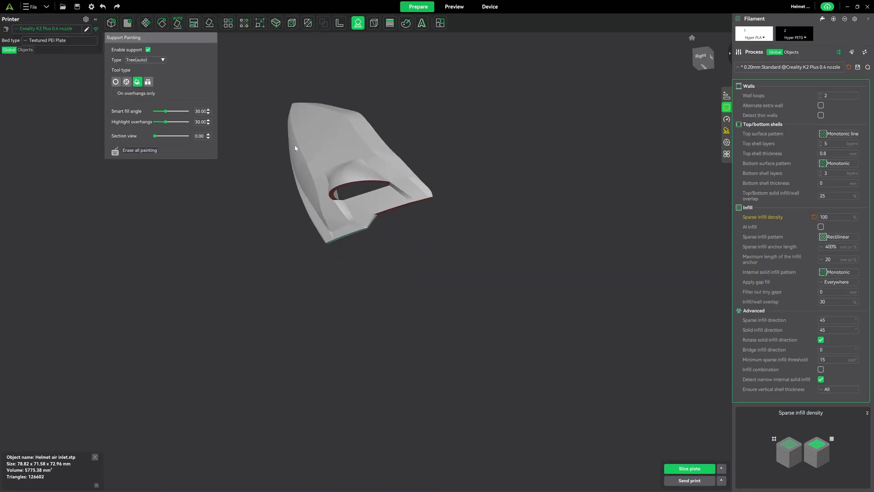
pyautogui.moveTo(295, 148); pyautogui.dragTo(381, 162)
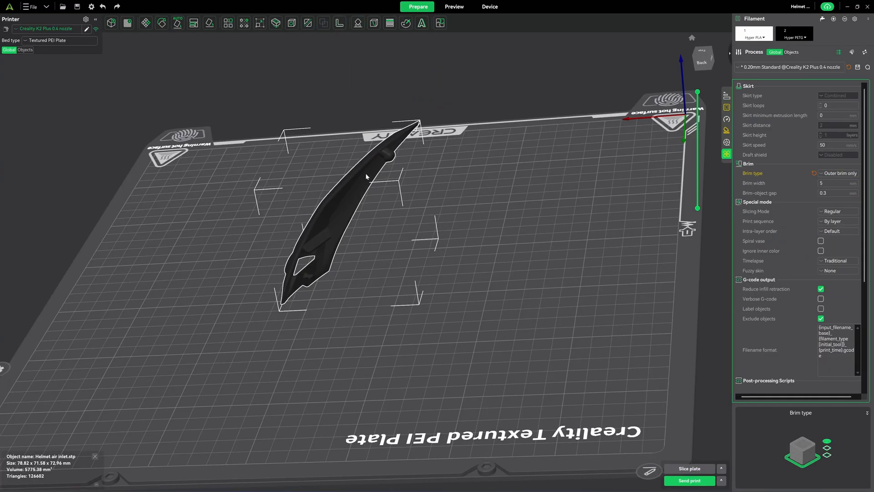
# Step: Bring up the context actions on the copied scoop to mirror it along the X axis
pyautogui.rightClick(366, 177)
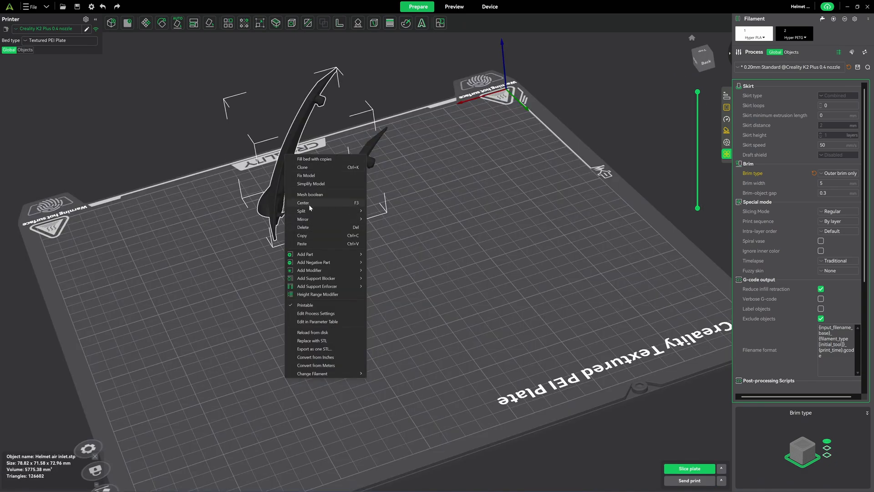
pyautogui.moveTo(302, 219)
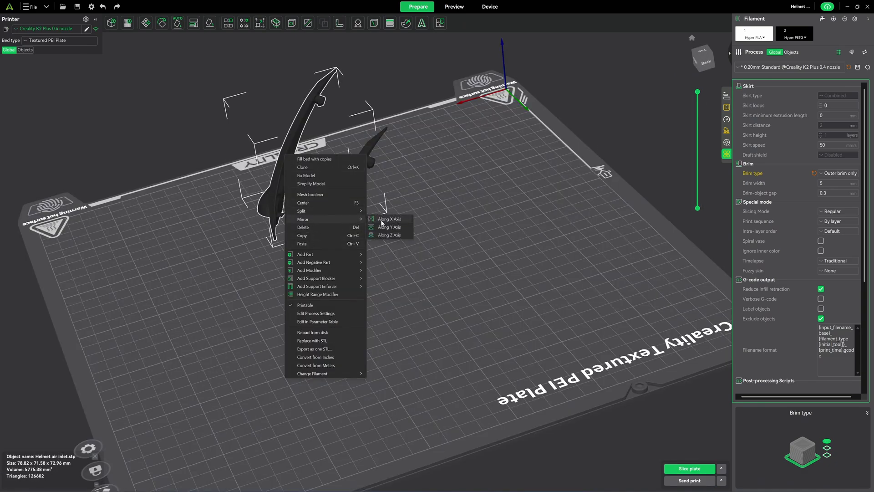